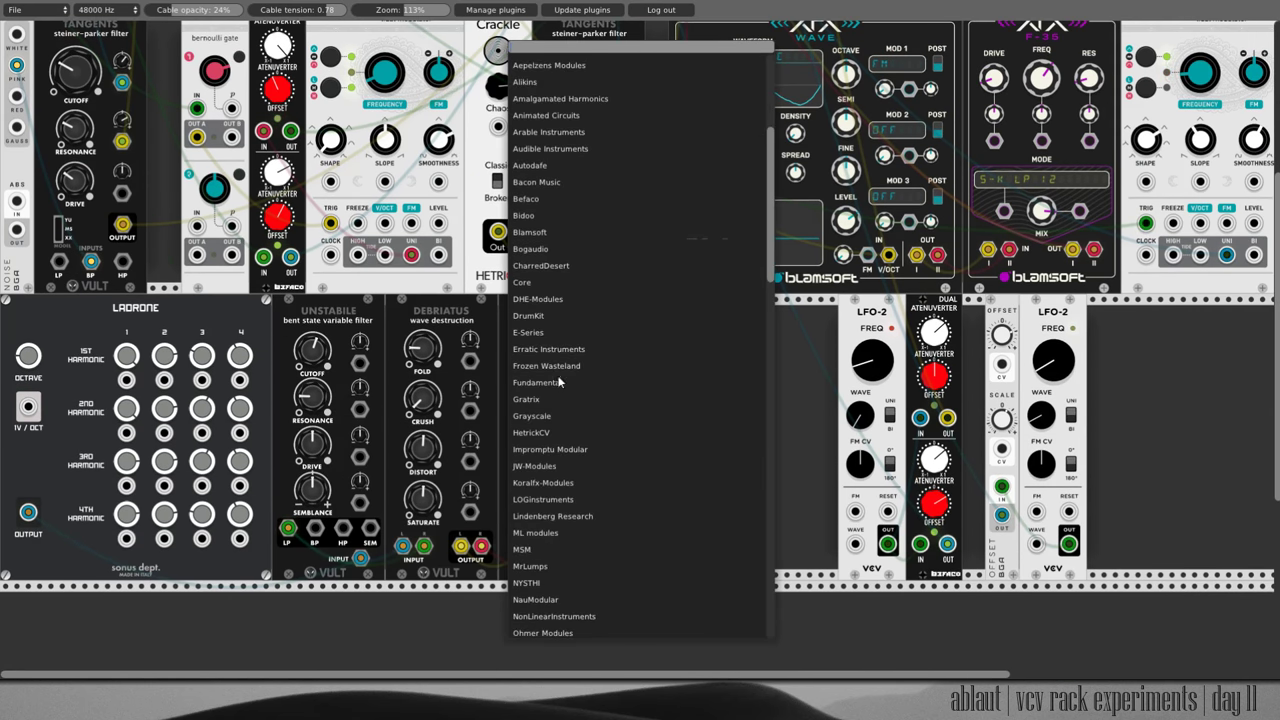
Add two Vult Tangents filters and a Seriously Slow LFO to the lower drone row.
left_click(548, 364)
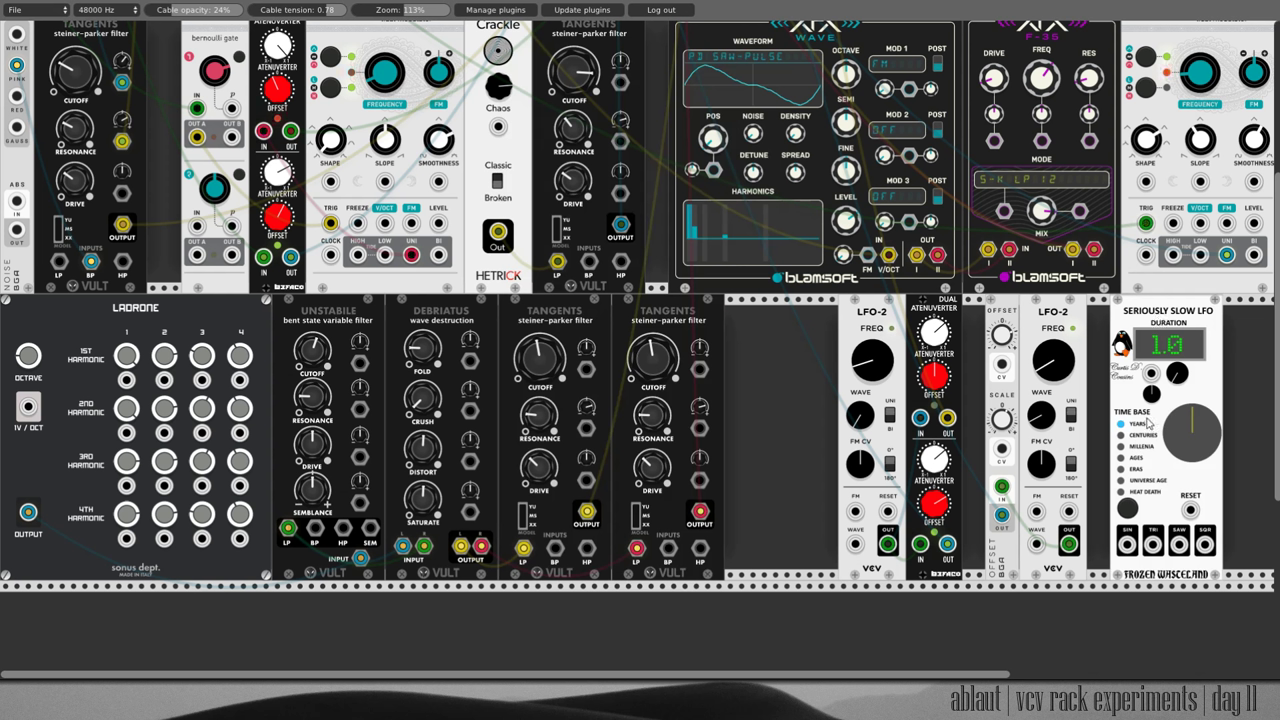
mouse_move(1178, 372)
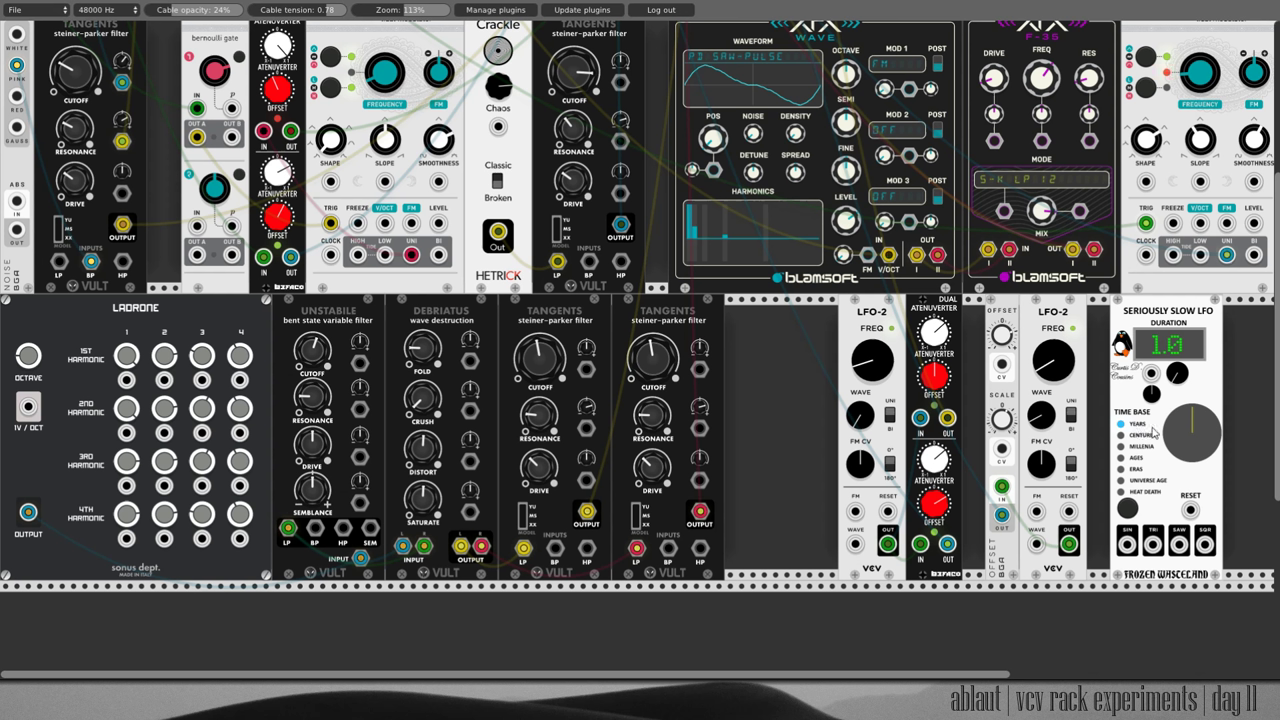
mouse_move(1156, 478)
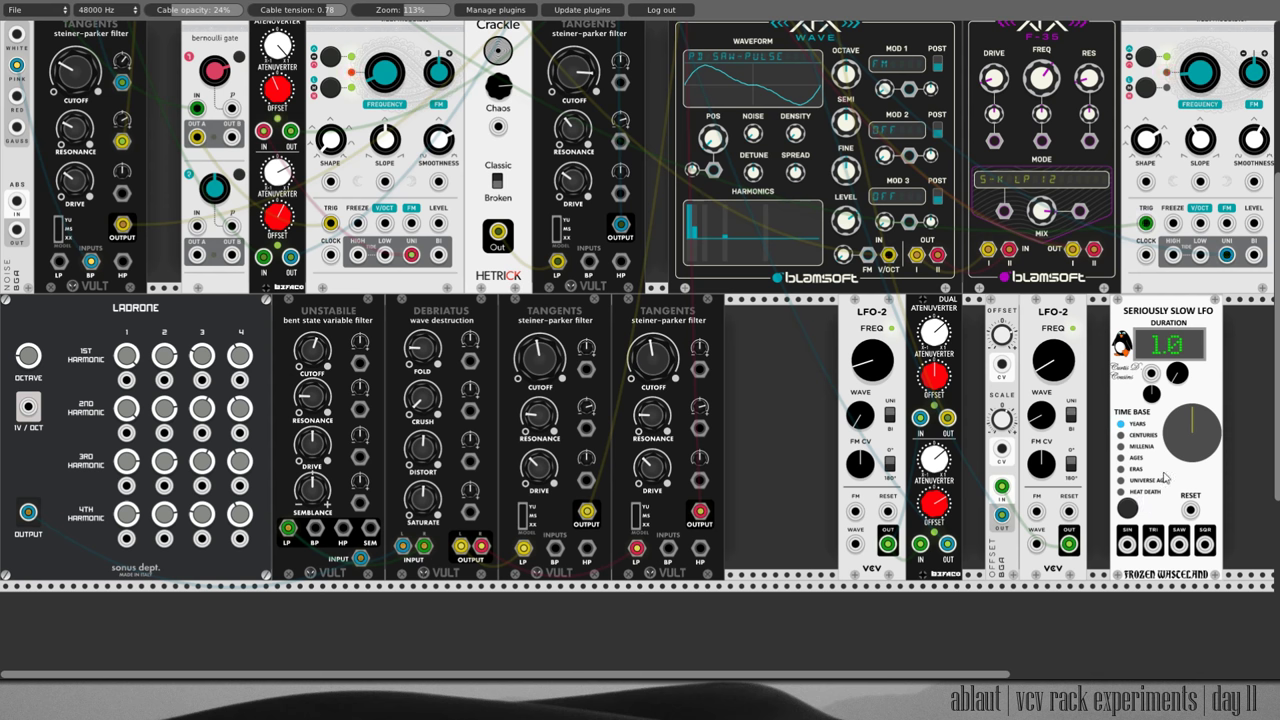
Bring up the module browser to add modules for the top mixer and clock row.
right_click(1160, 540)
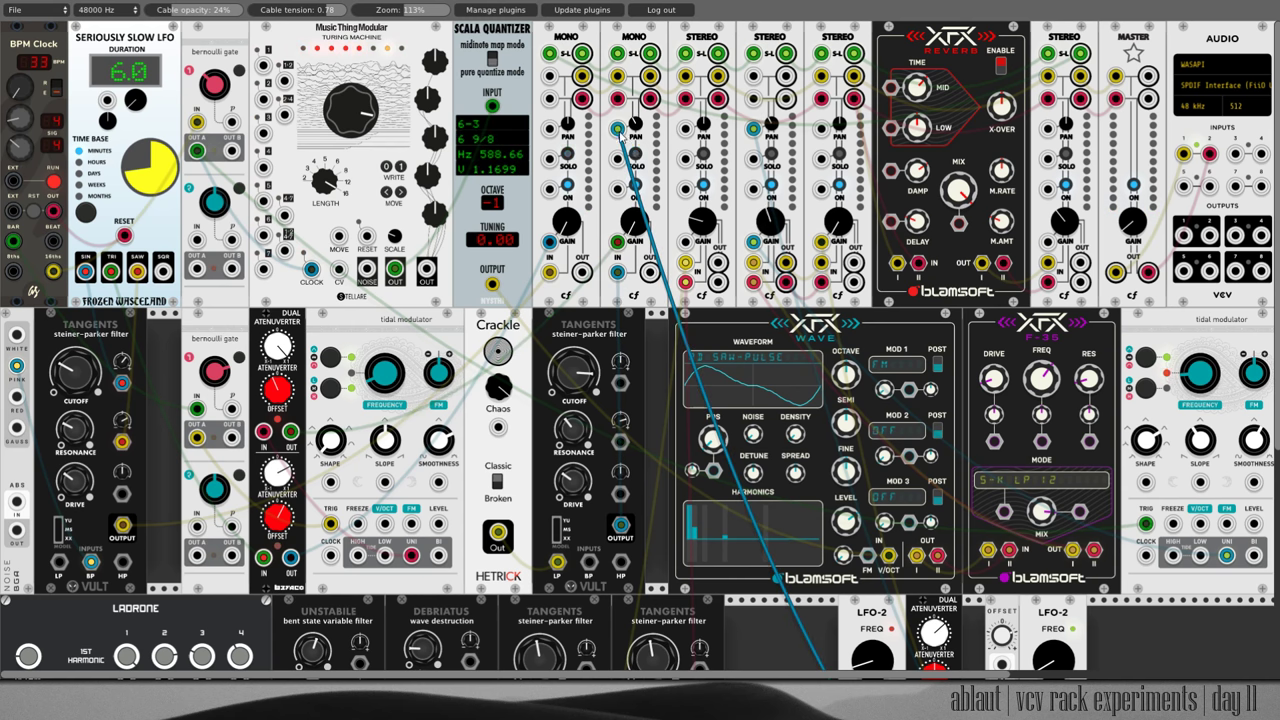
Scroll down to the dual attenuverter so the blue cable can be rerouted to it.
scroll("down", 3)
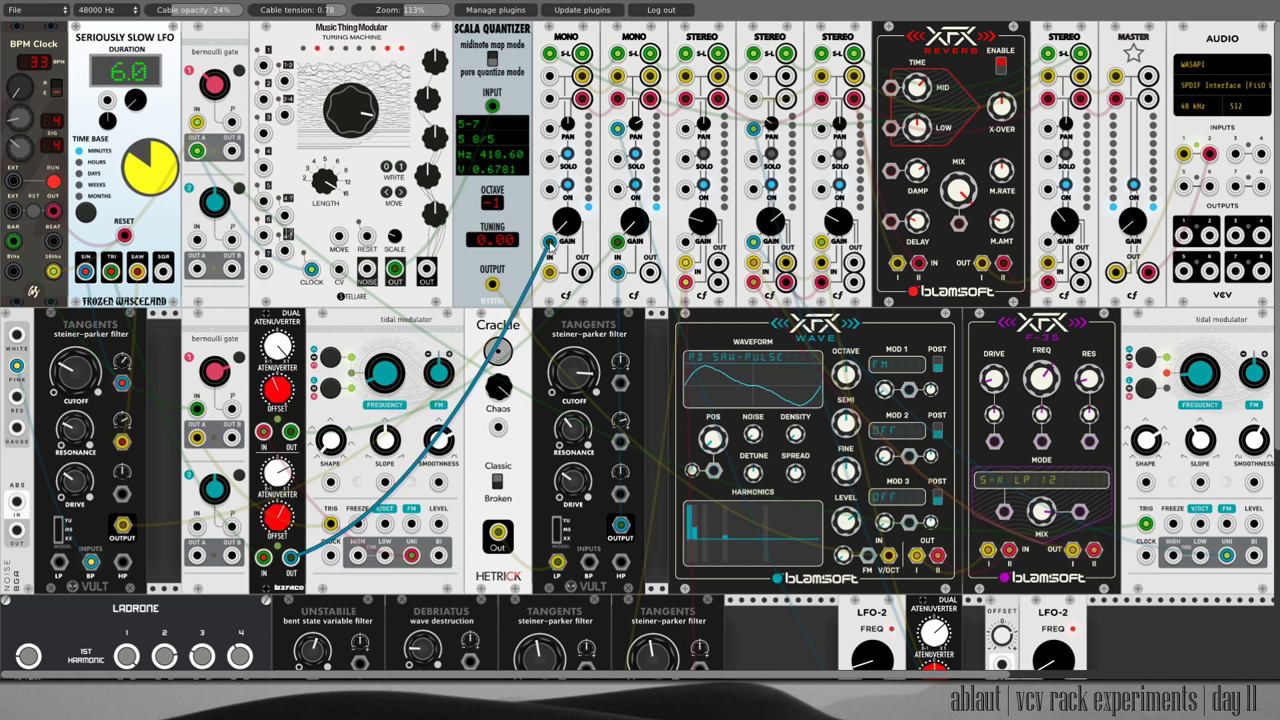
Unplug the blue cable from the dual attenuverter and drop it on empty rack space.
left_click_drag(550, 244, 264, 564)
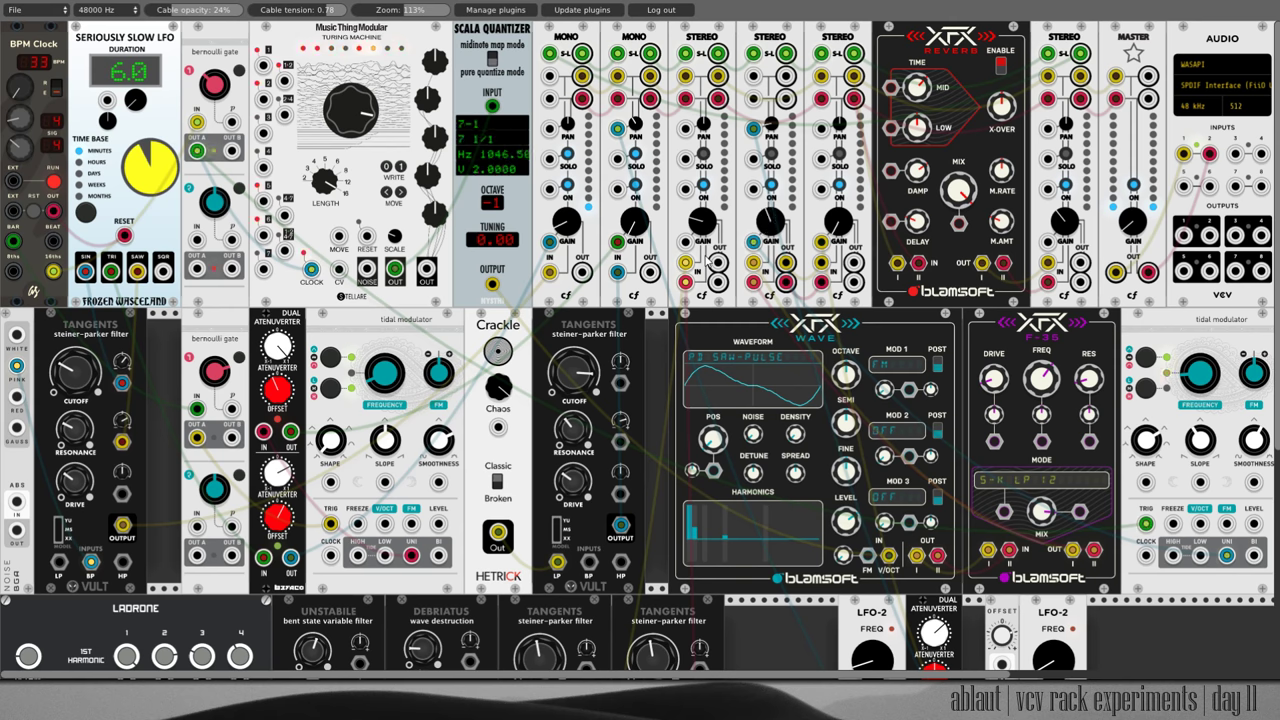
scroll("down", 3)
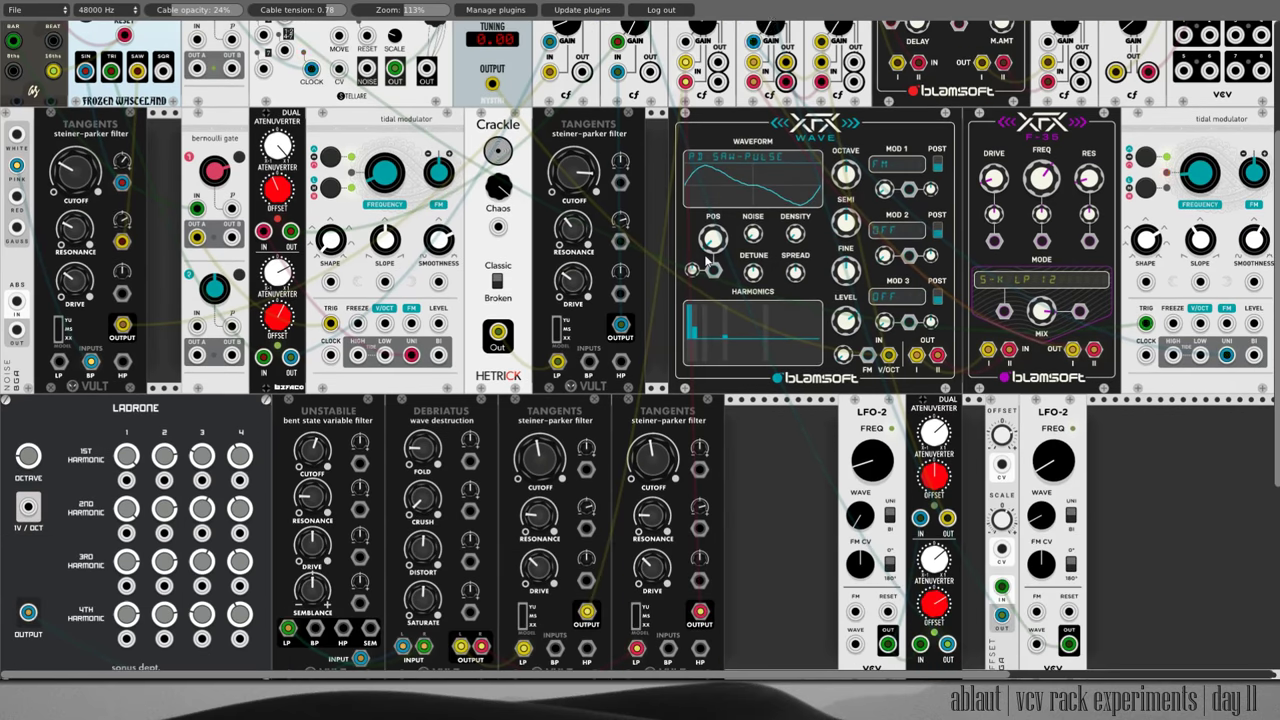
scroll("down", 3)
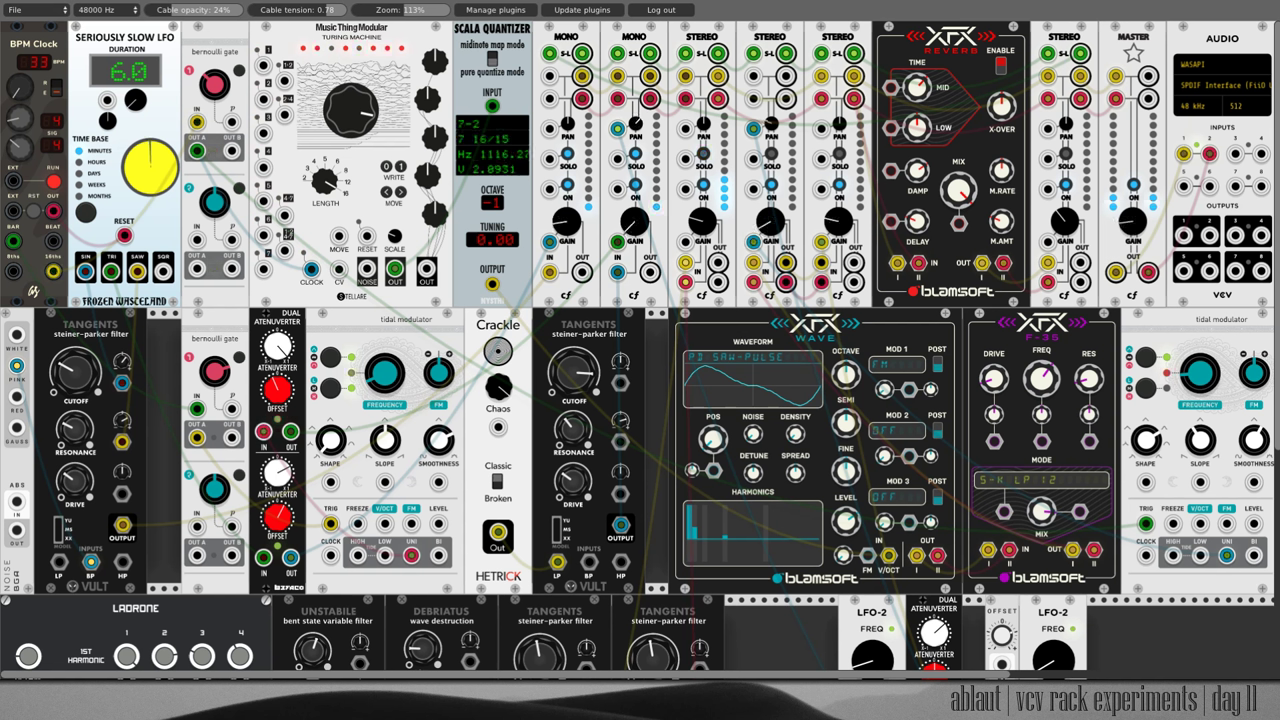
scroll("down", 3)
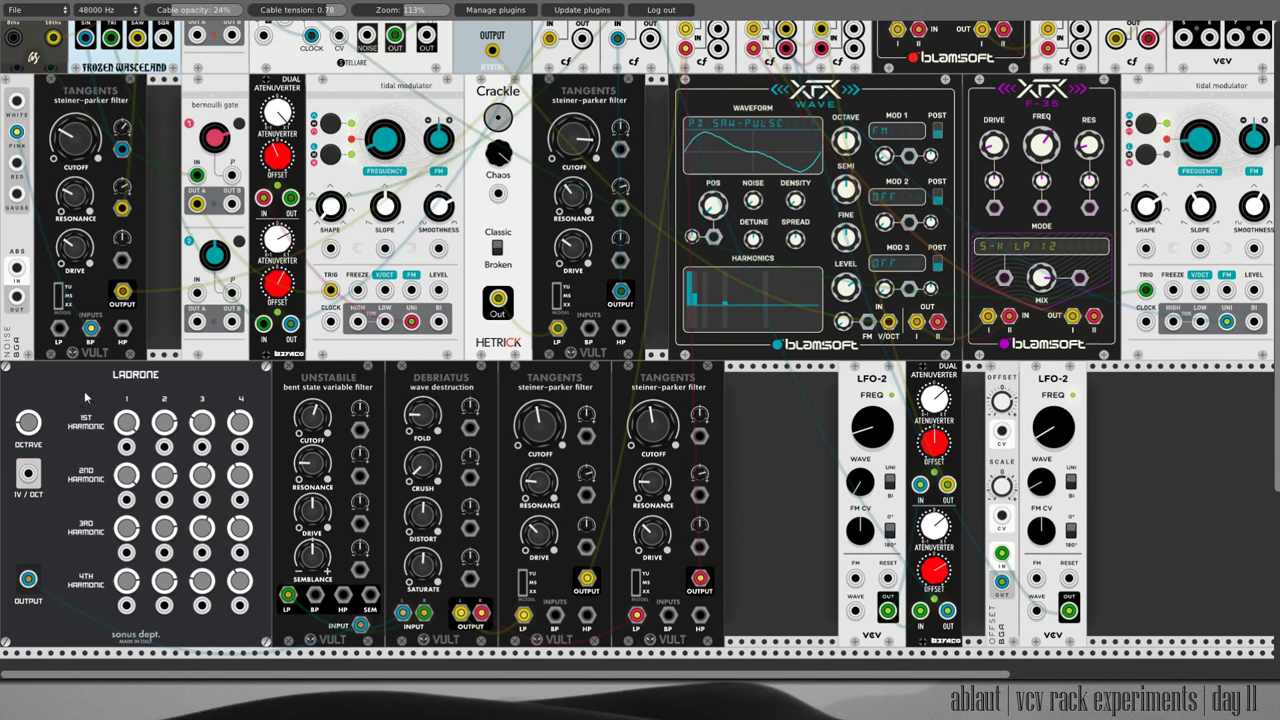
mouse_move(198, 380)
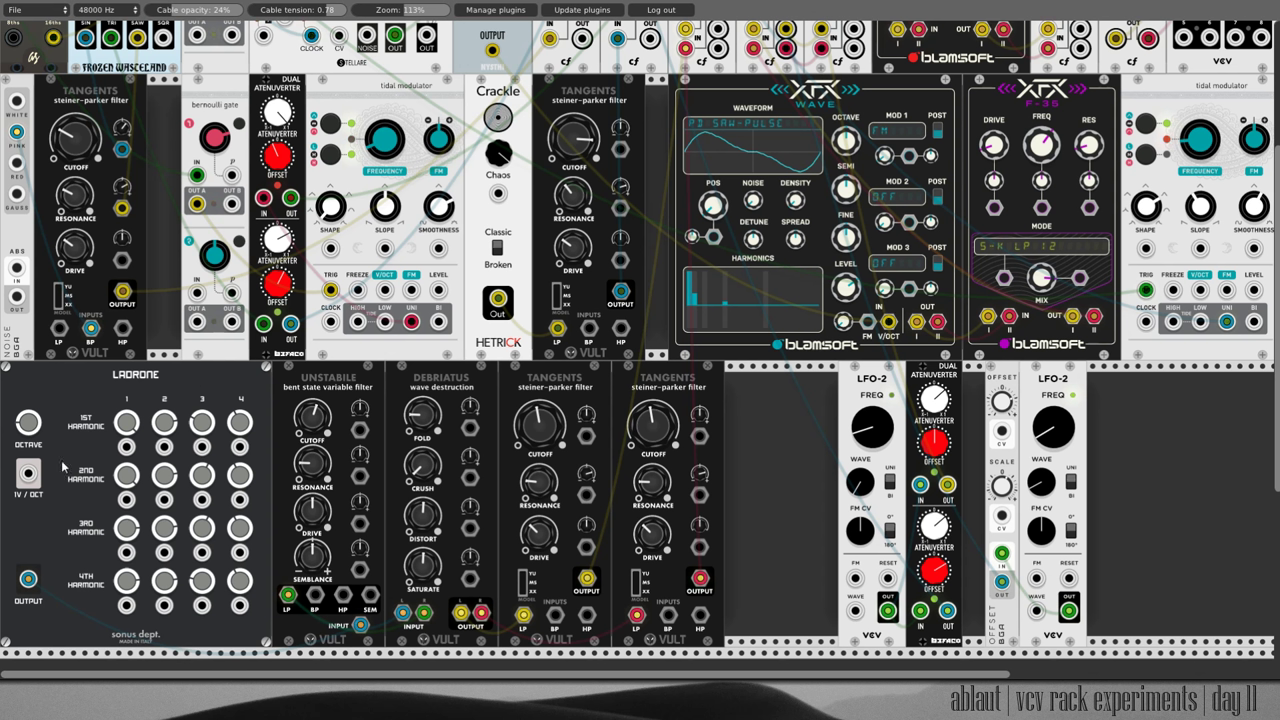
mouse_move(310, 632)
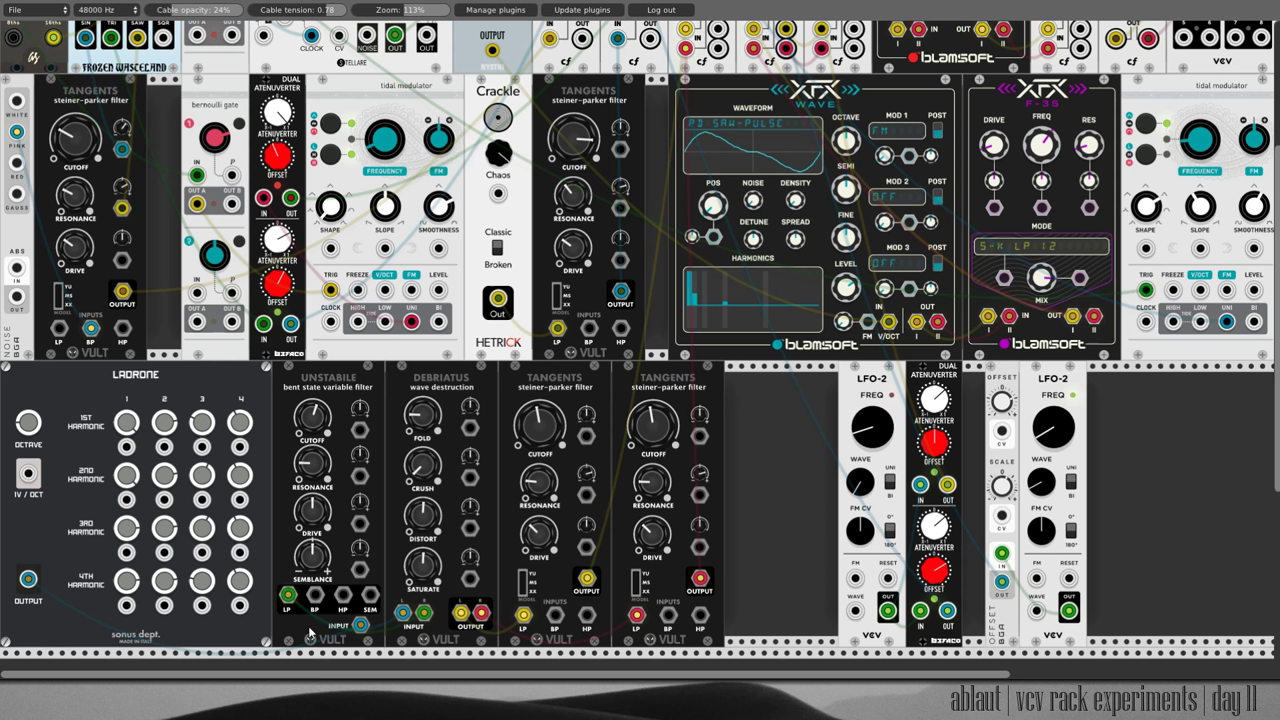
mouse_move(758, 538)
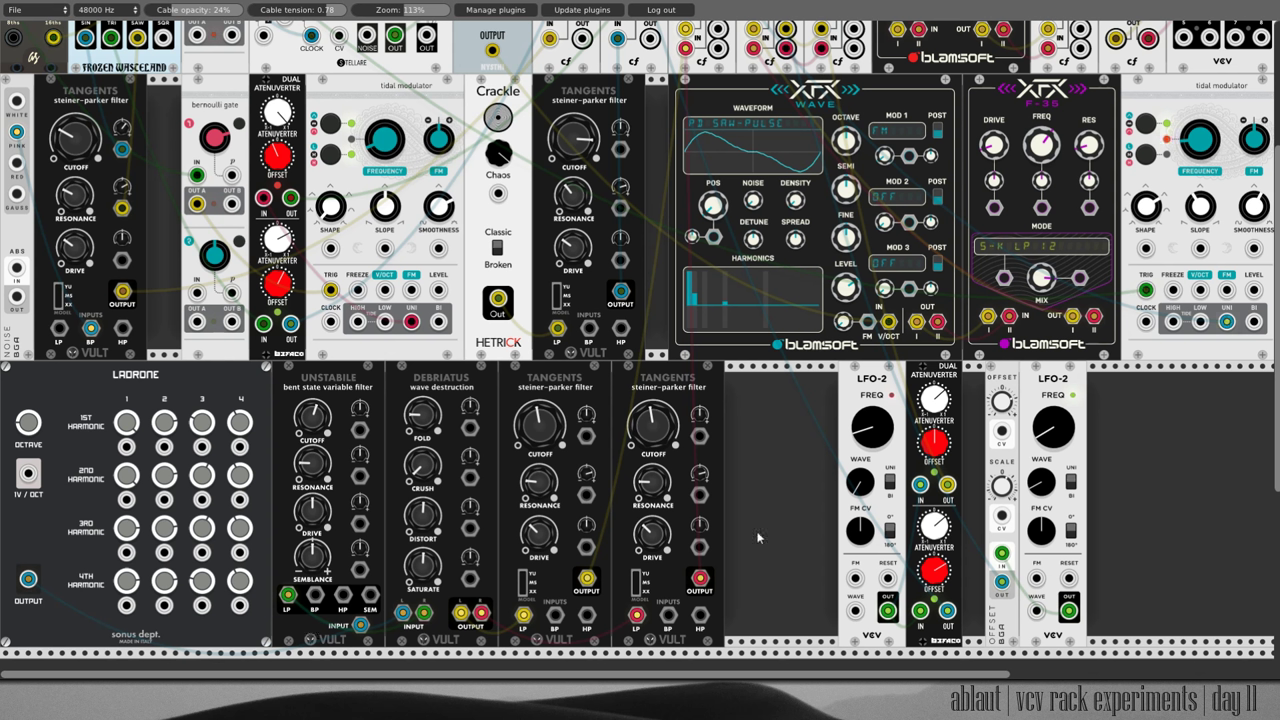
mouse_move(760, 476)
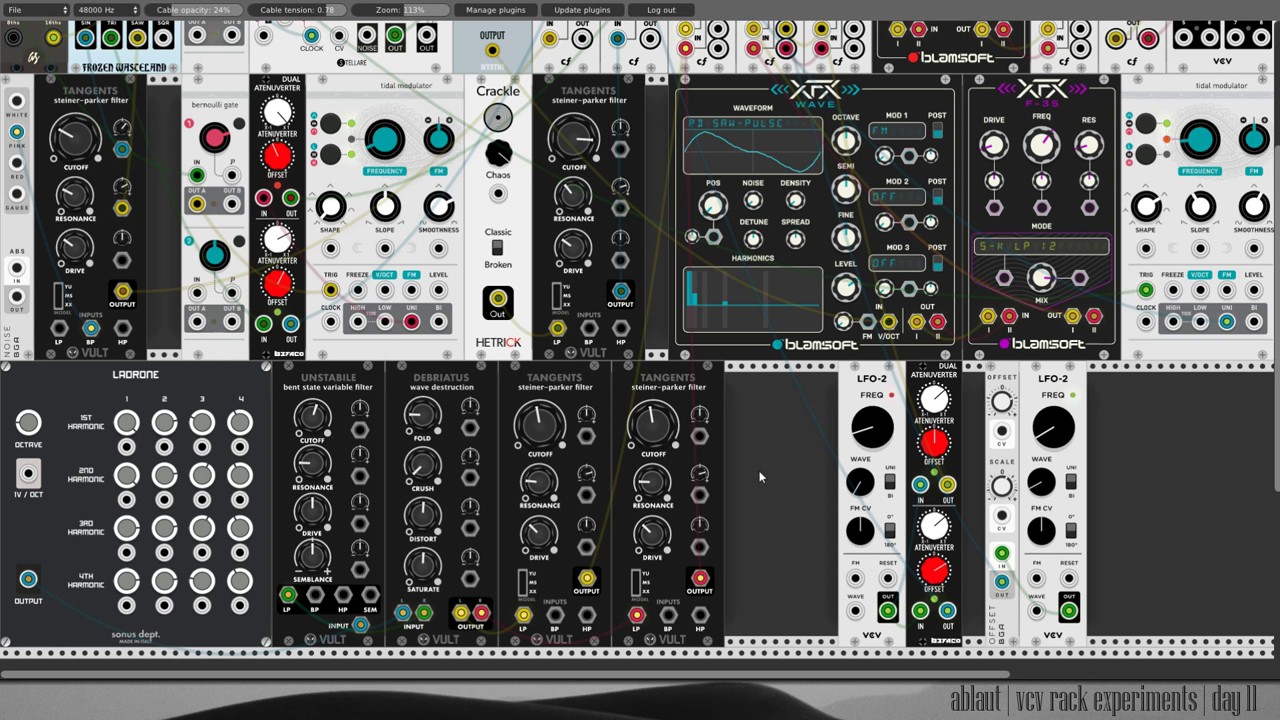
mouse_move(272, 670)
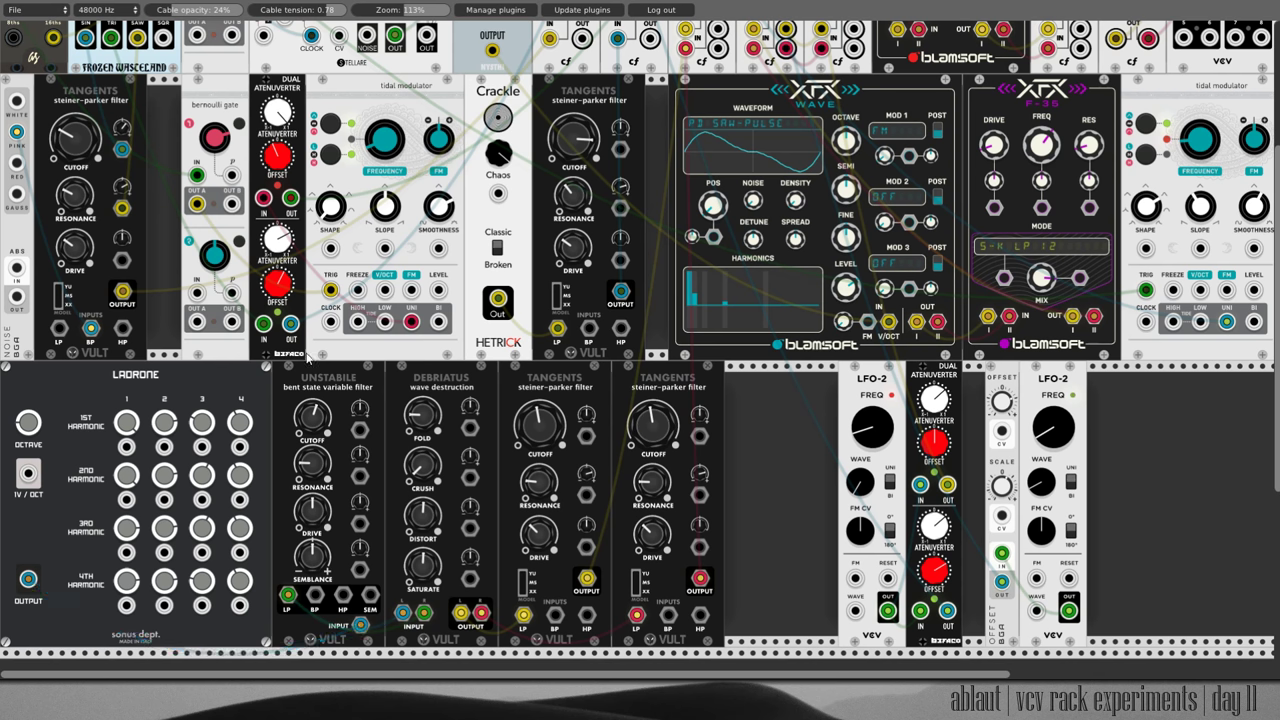
mouse_move(336, 398)
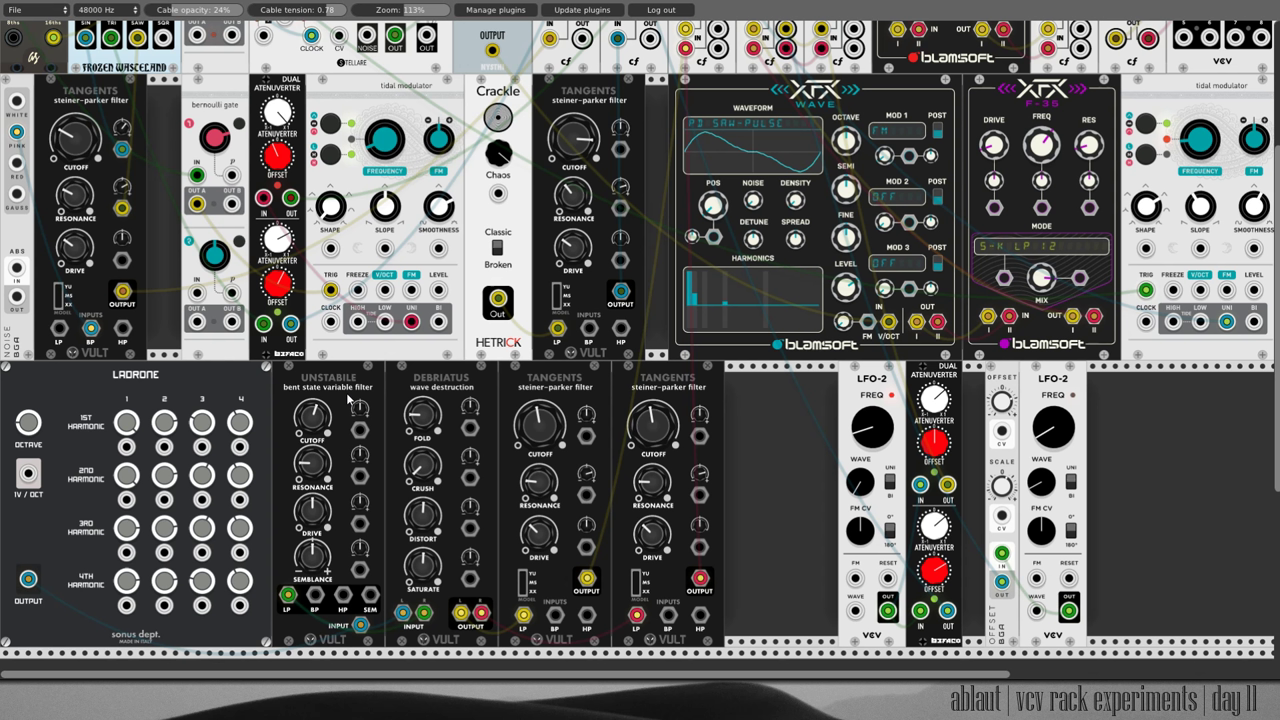
mouse_move(340, 424)
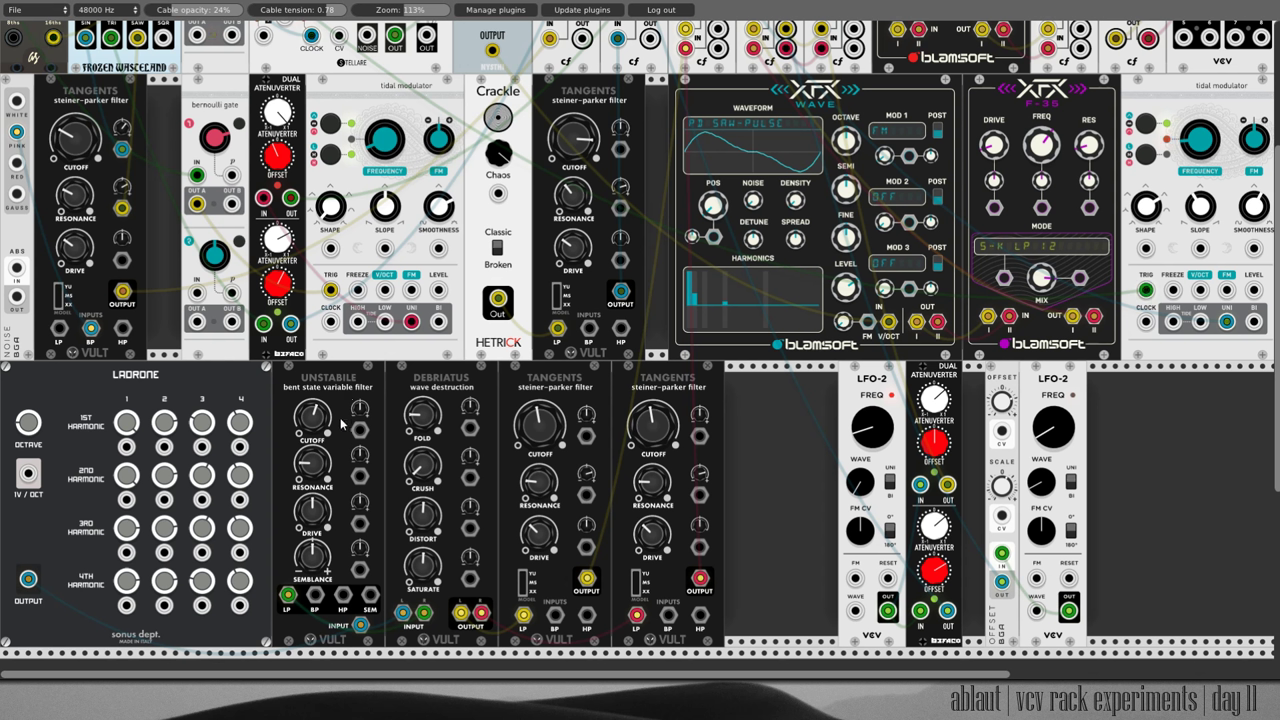
mouse_move(314, 464)
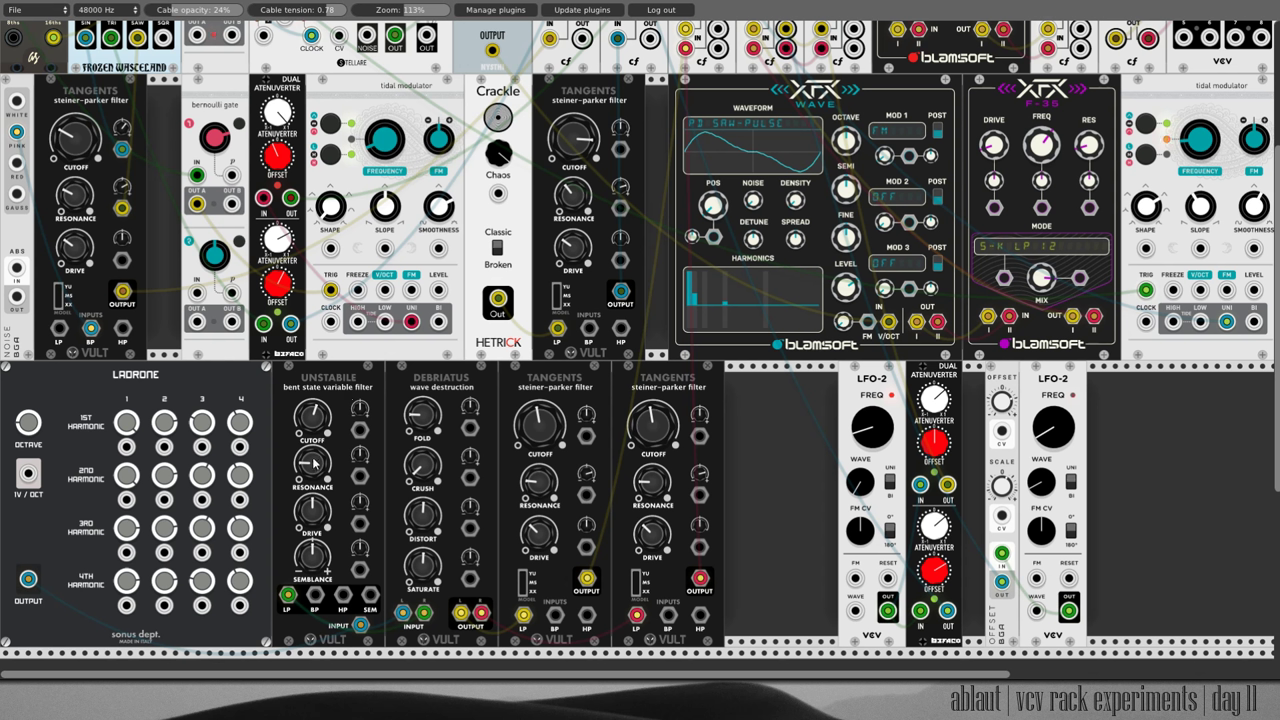
mouse_move(328, 524)
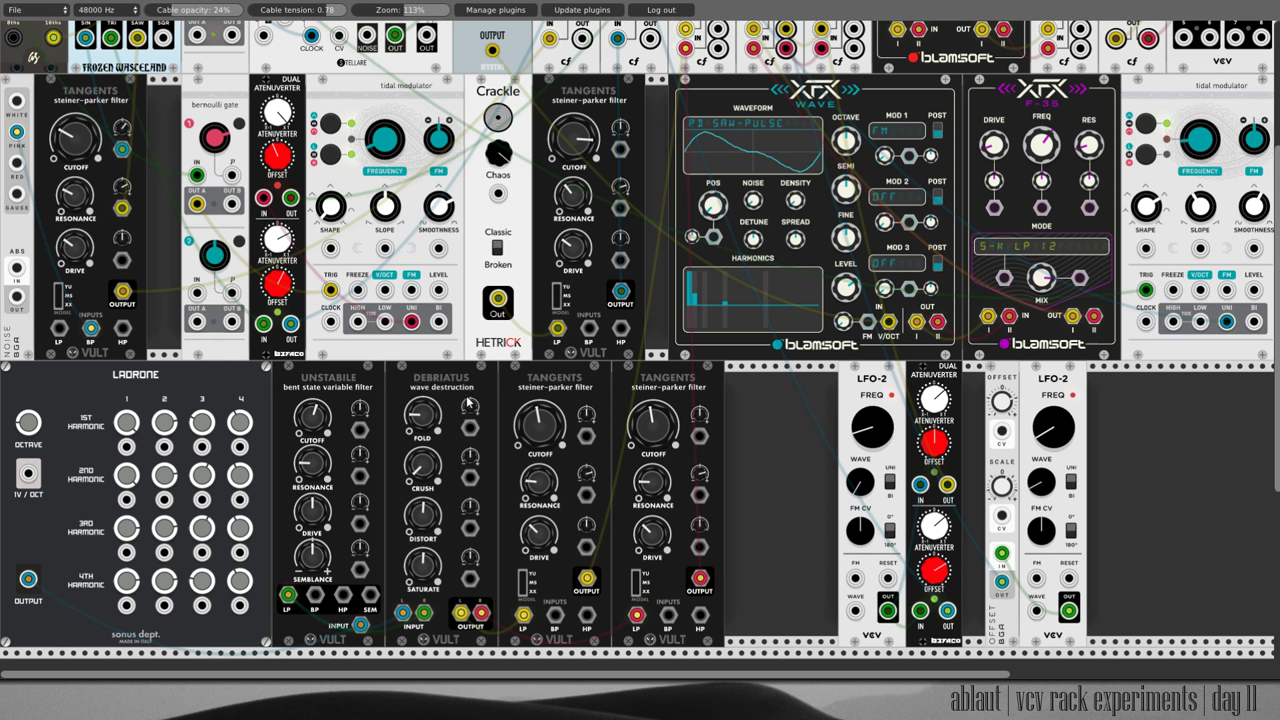
mouse_move(456, 424)
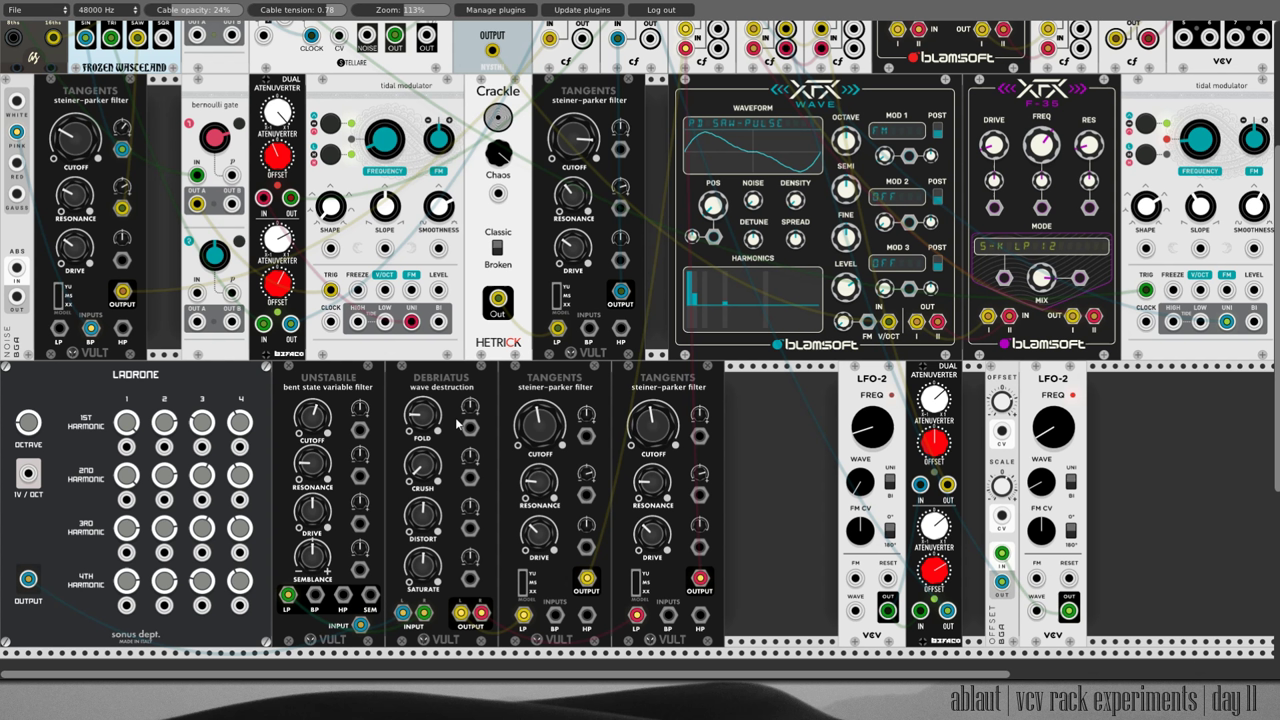
mouse_move(470, 442)
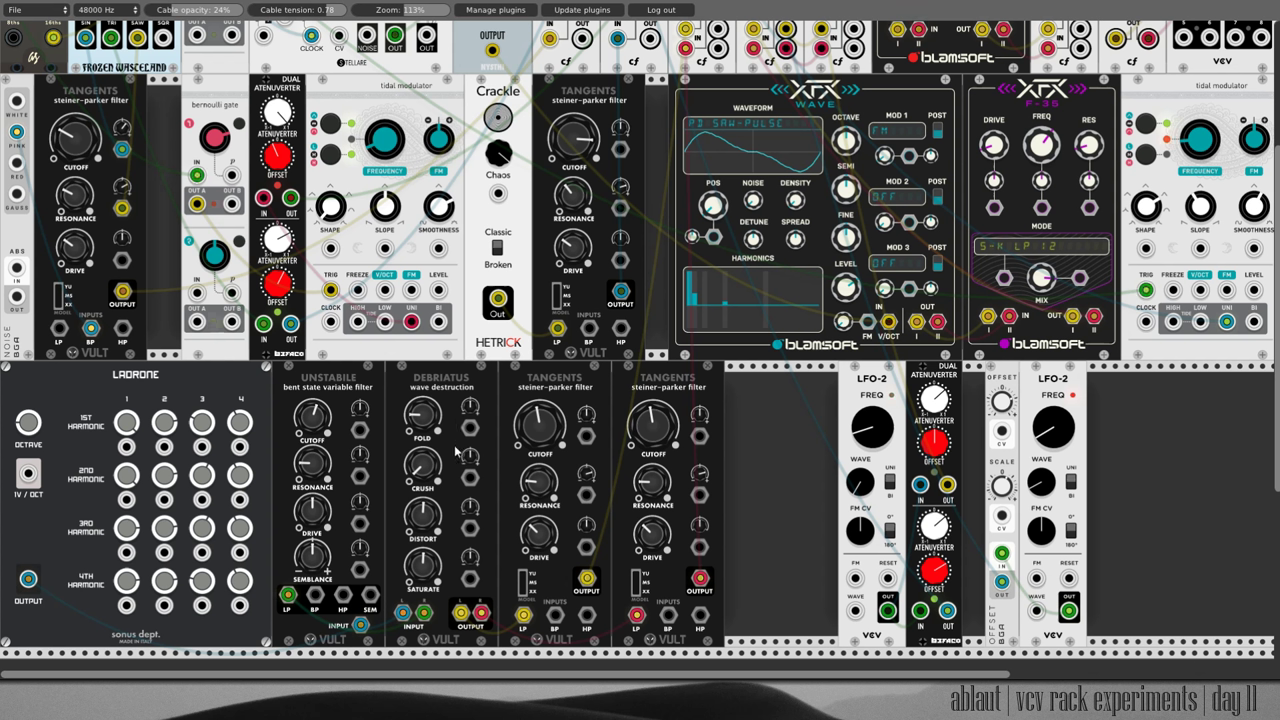
mouse_move(440, 588)
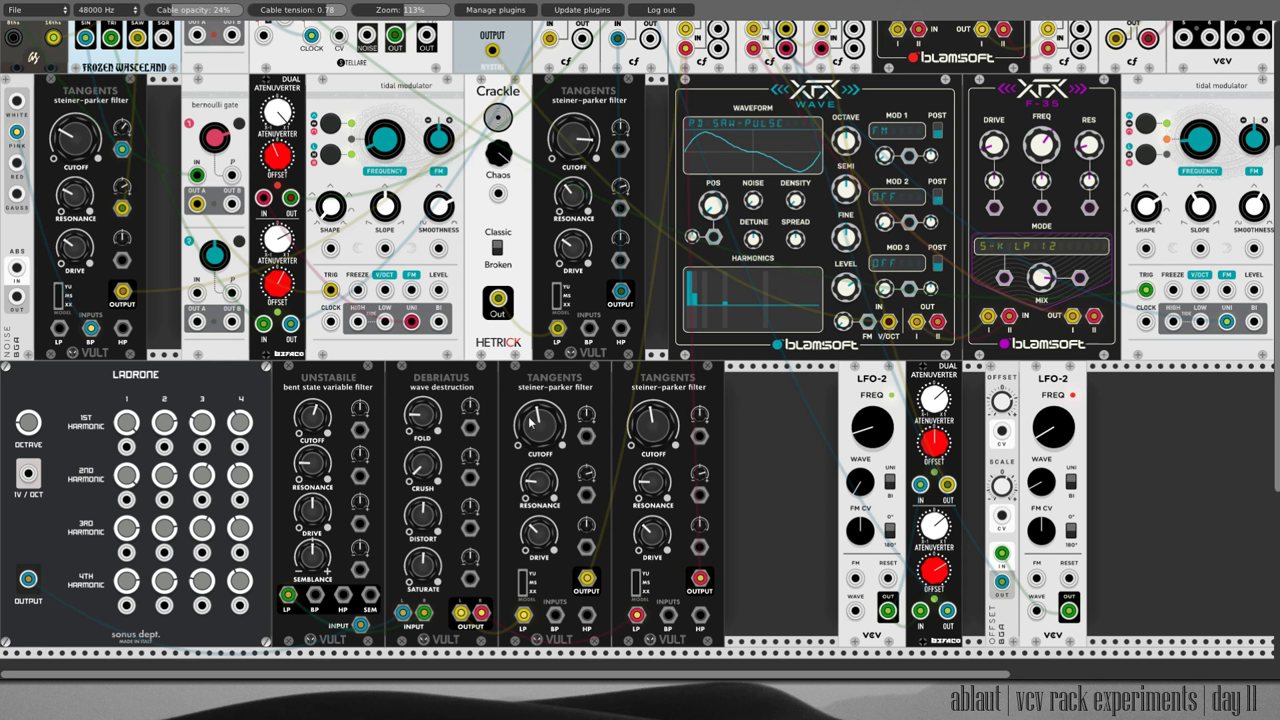
mouse_move(552, 616)
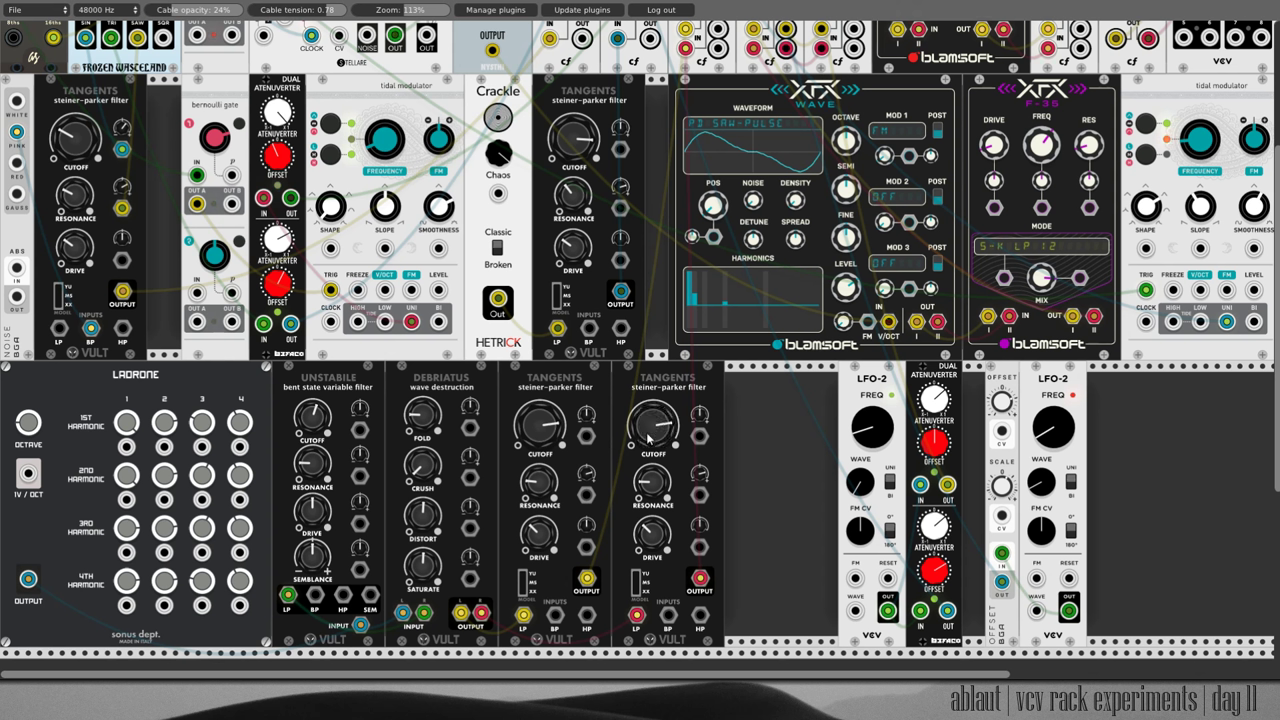
mouse_move(604, 404)
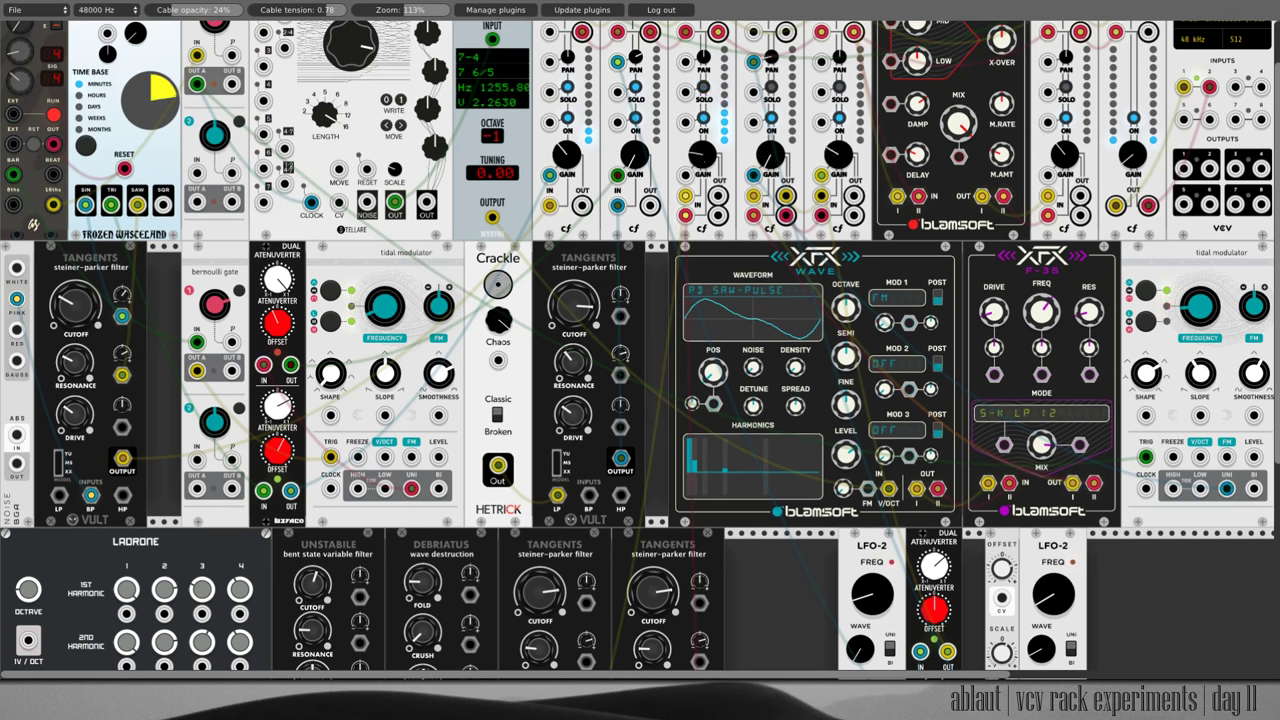
scroll("down", 3)
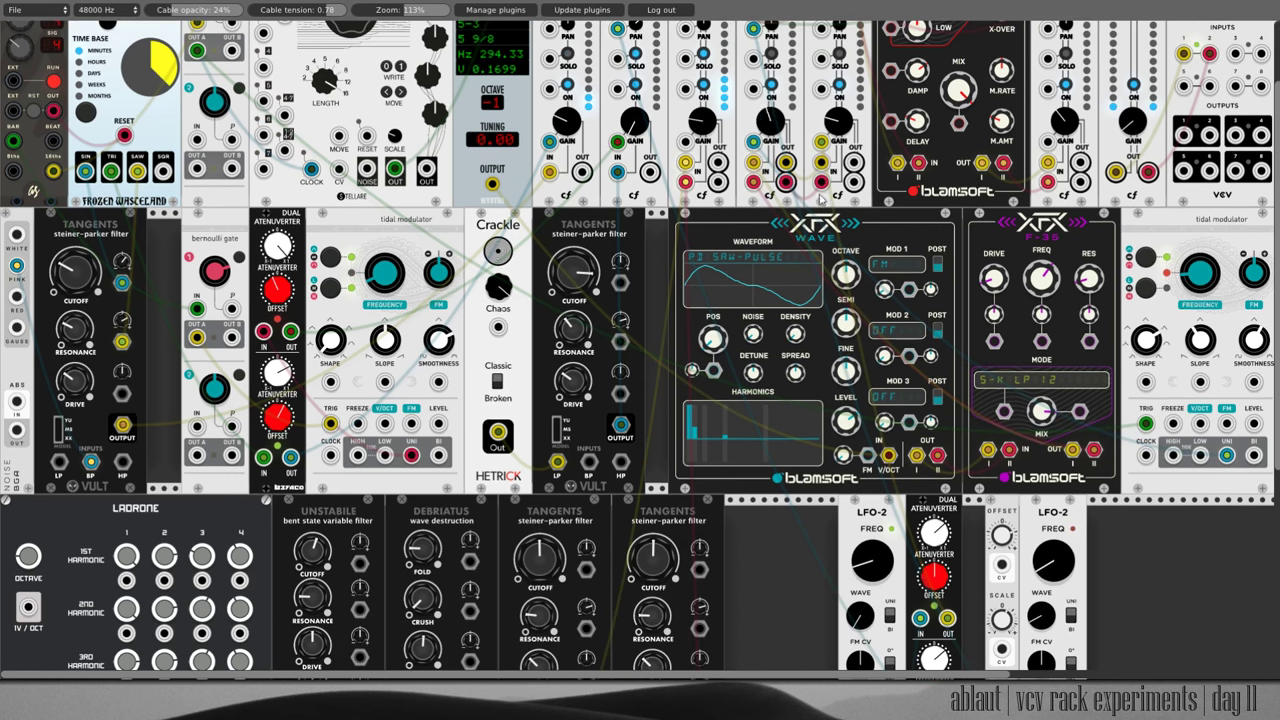
scroll("down", 3)
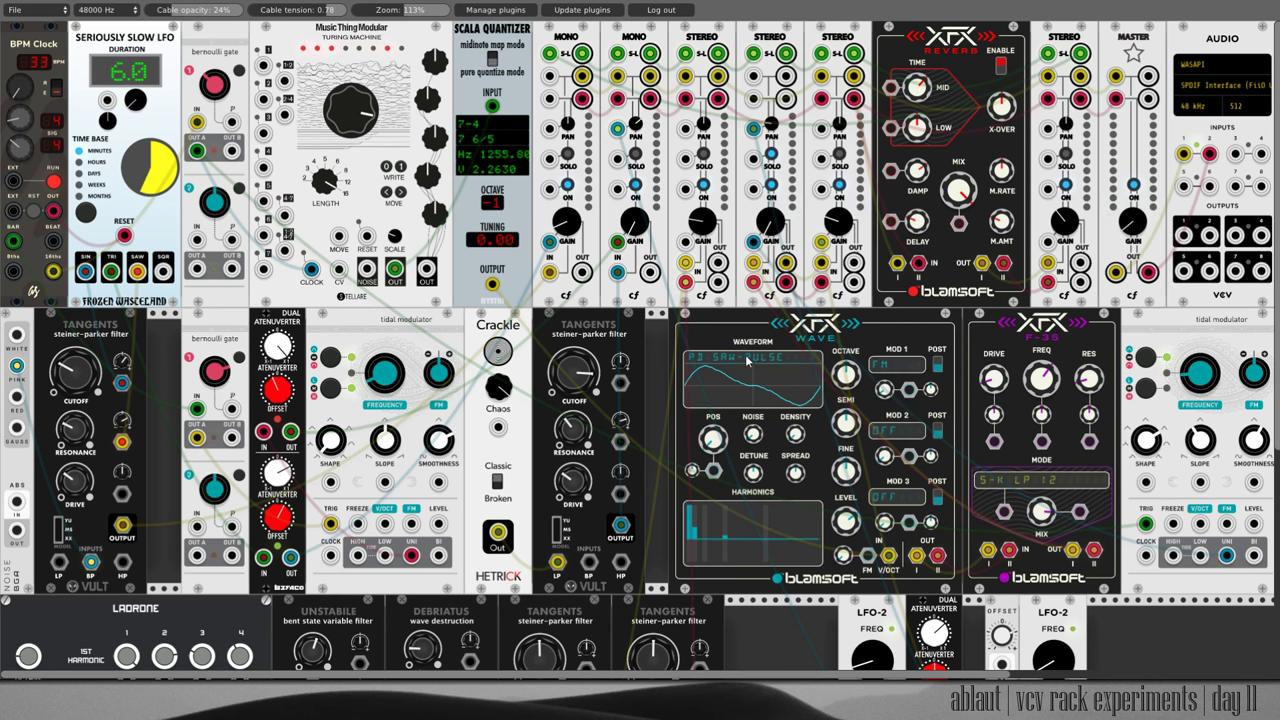
Show the Blamsoft XFX filter's type menu with its Transistor Ladder variants.
right_click(744, 360)
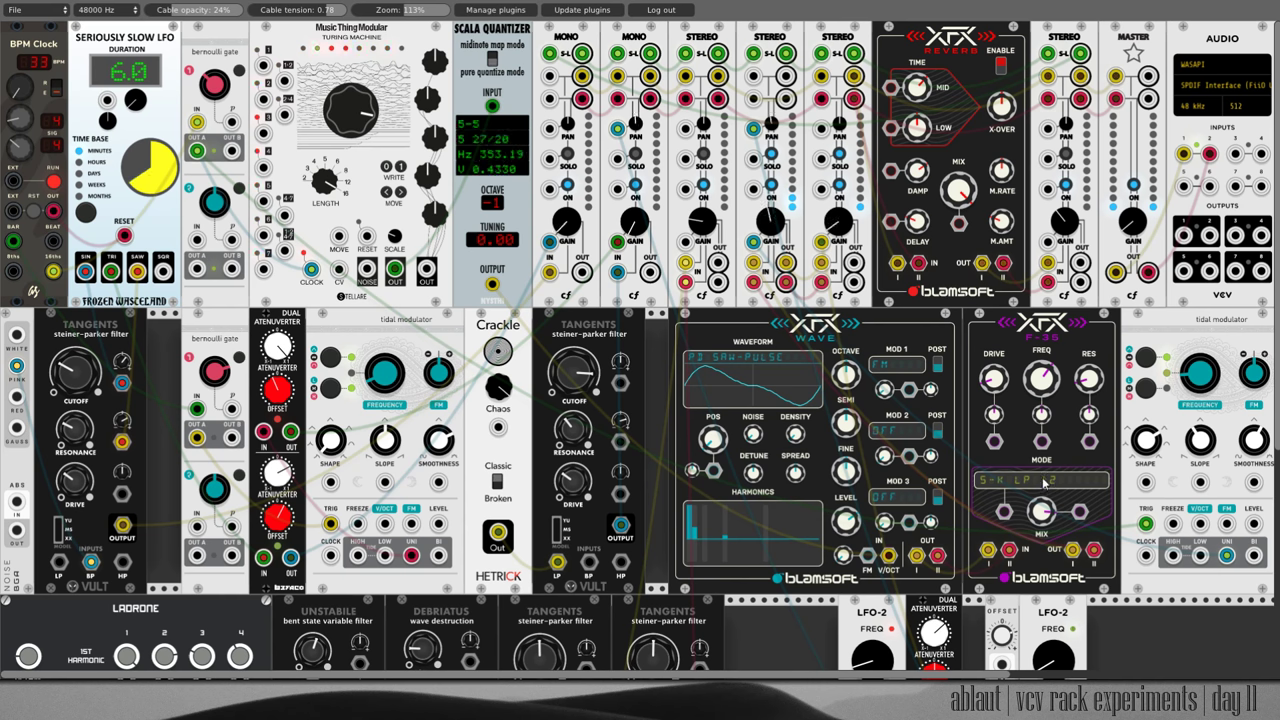
left_click(1040, 480)
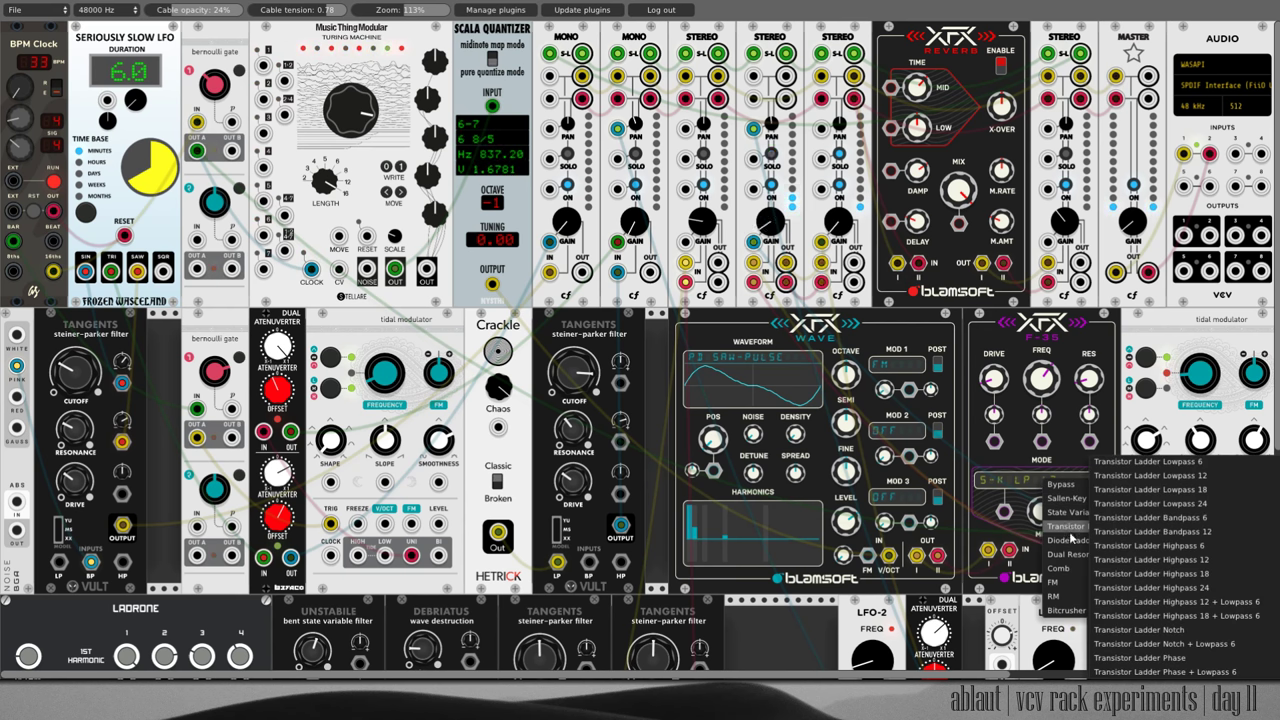
mouse_move(1058, 568)
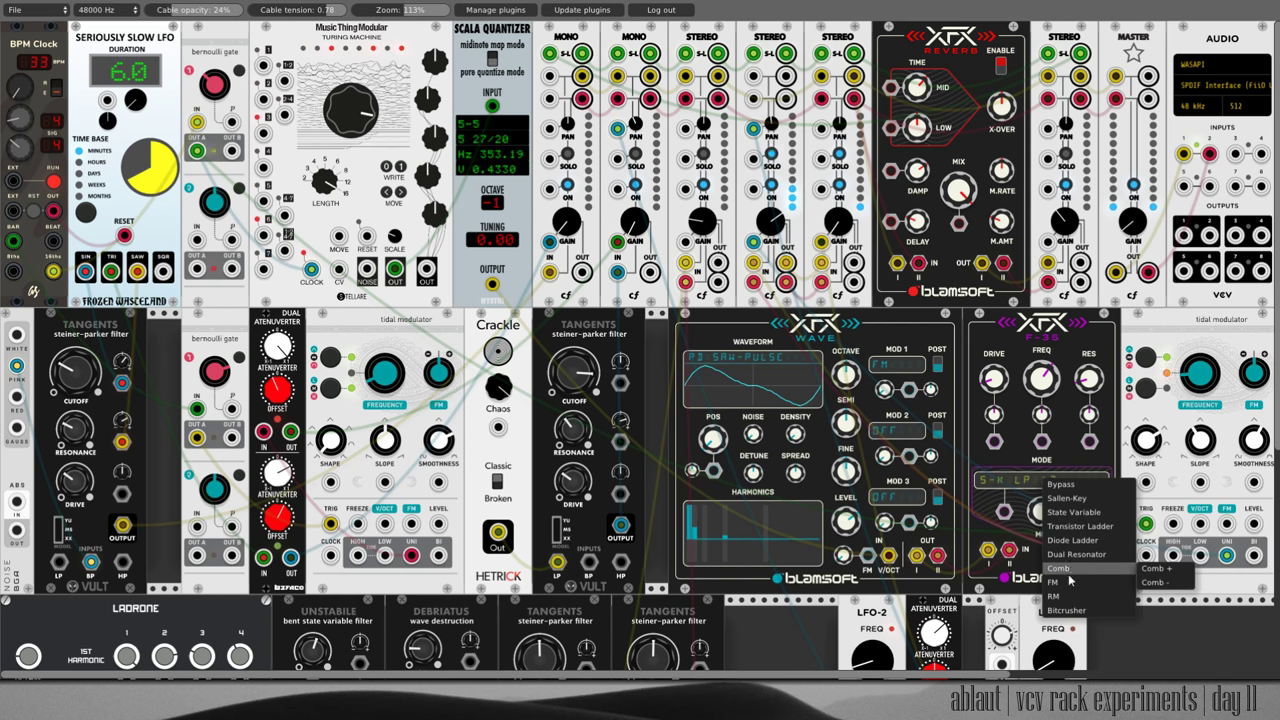
mouse_move(1066, 610)
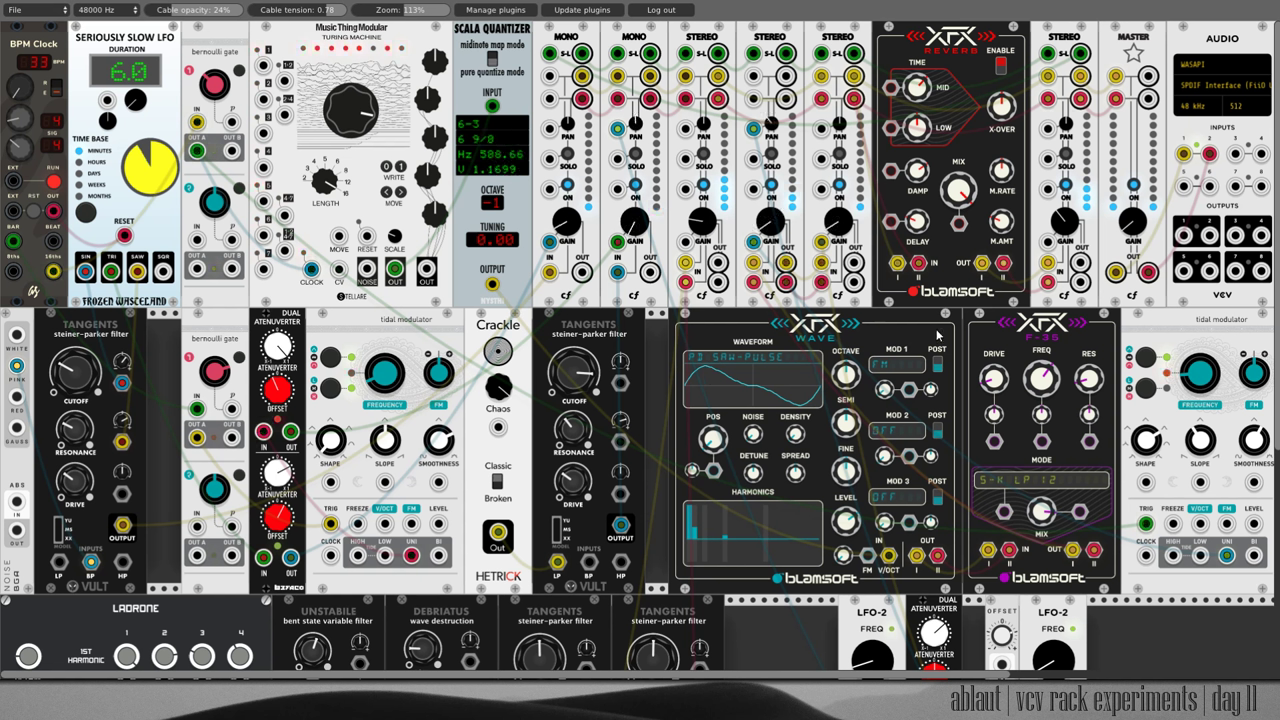
mouse_move(938, 336)
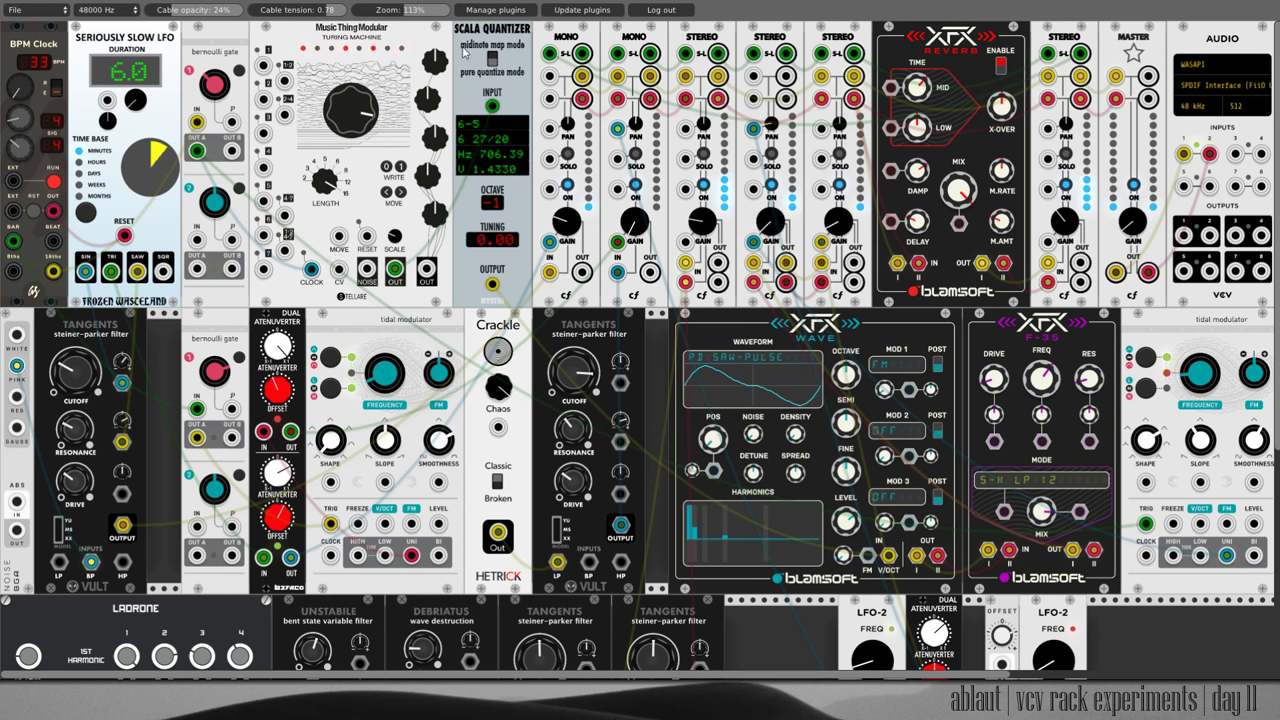
Show the Scale Quantizer's context menu listing ragas and gamelan scales.
right_click(490, 150)
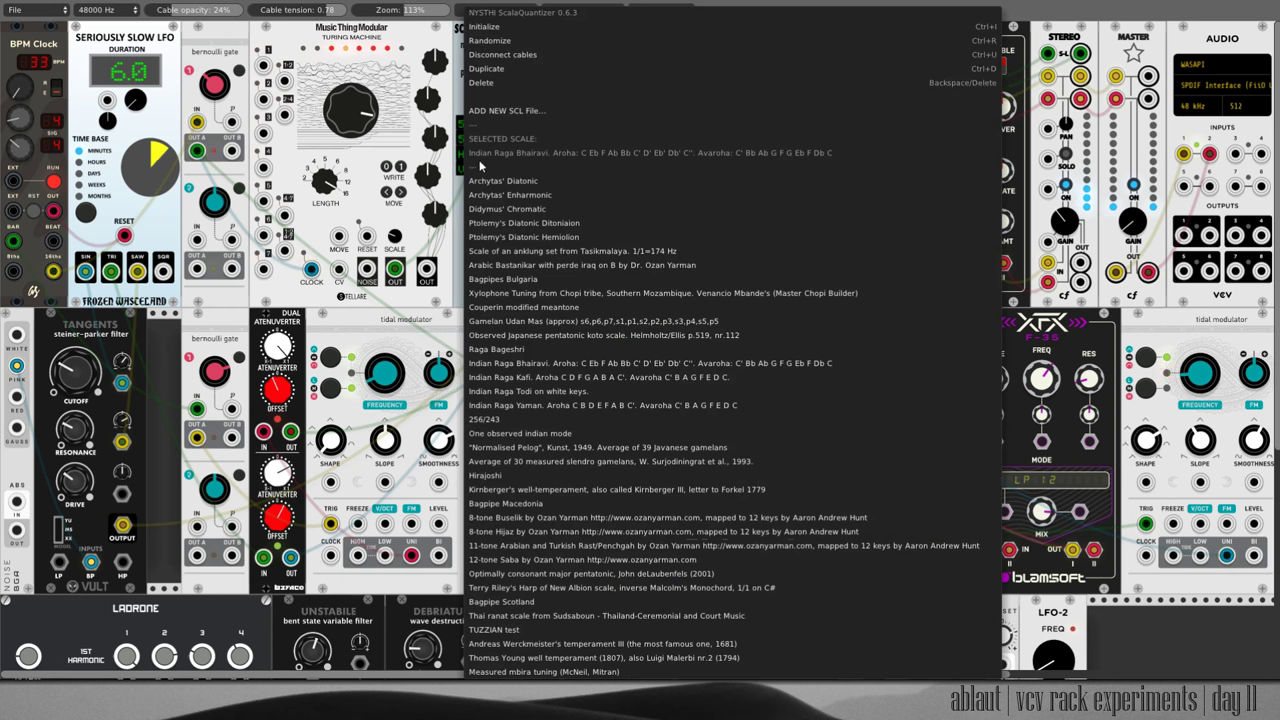
mouse_move(548, 164)
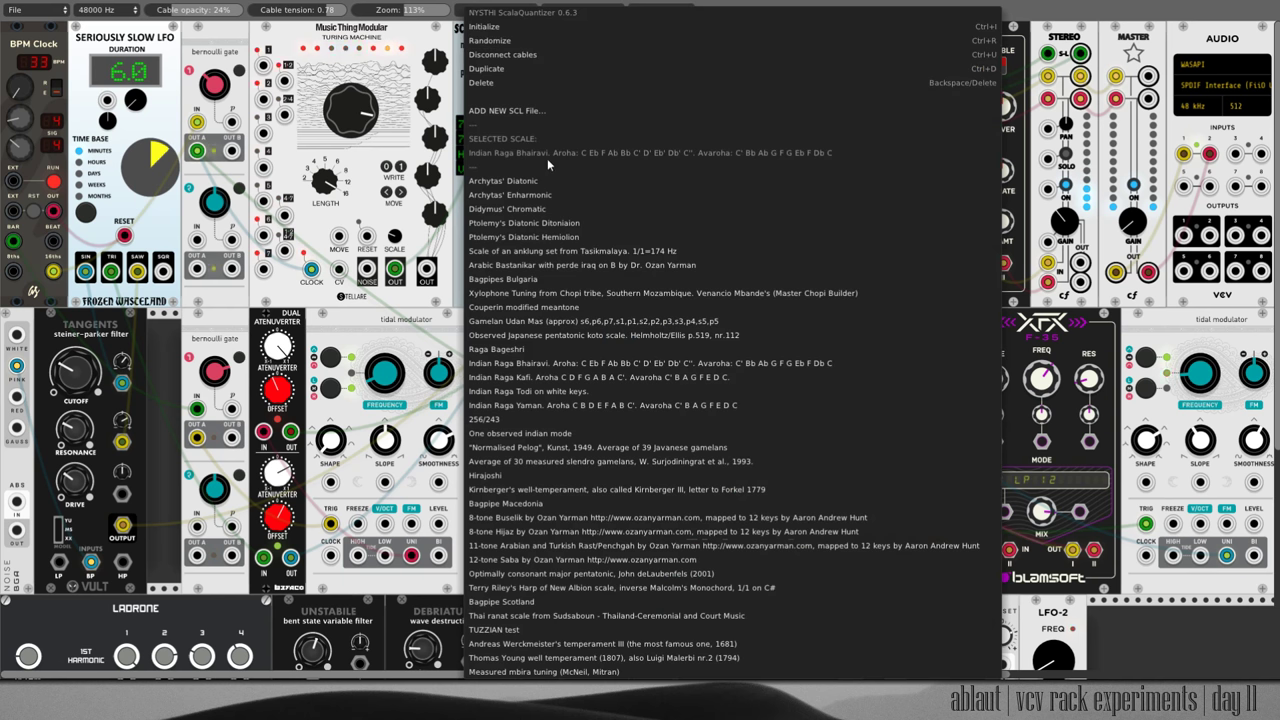